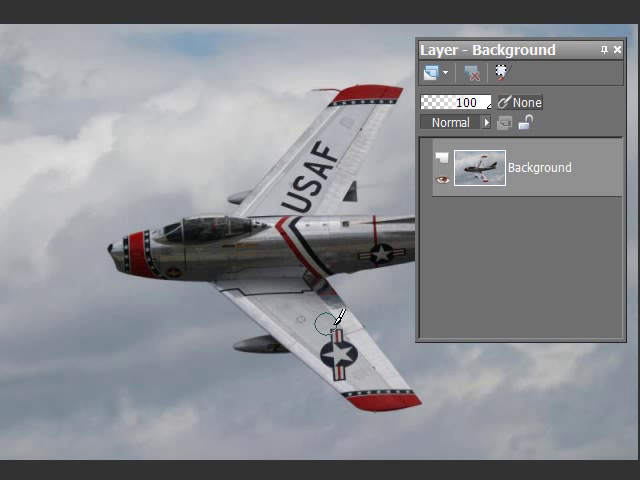
pyautogui.moveTo(512, 60)
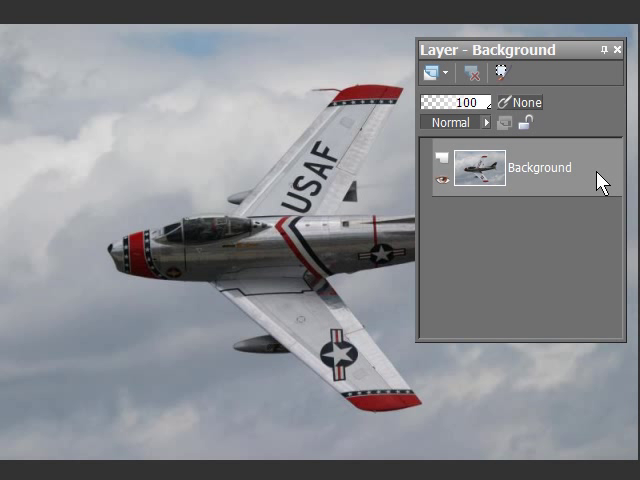
pyautogui.moveTo(595, 172)
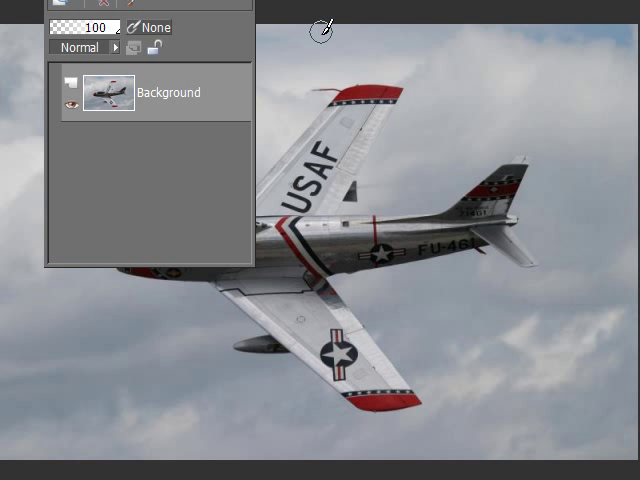
pyautogui.moveTo(318, 67)
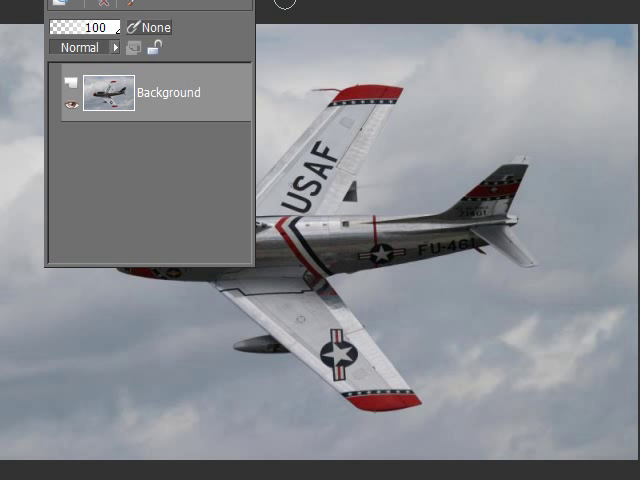
pyautogui.moveTo(235, 88)
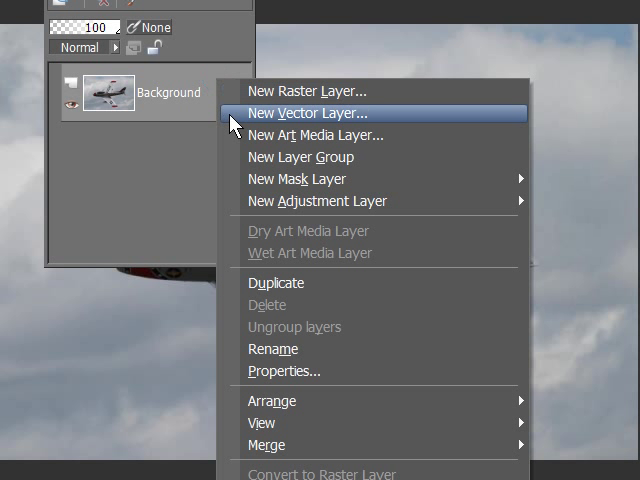
pyautogui.moveTo(288, 283)
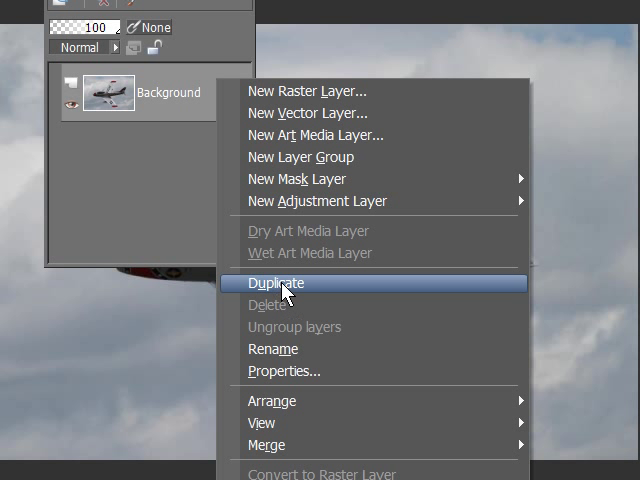
# Step: Duplicate the Background layer to create a Copy of Background layer
pyautogui.click(277, 283)
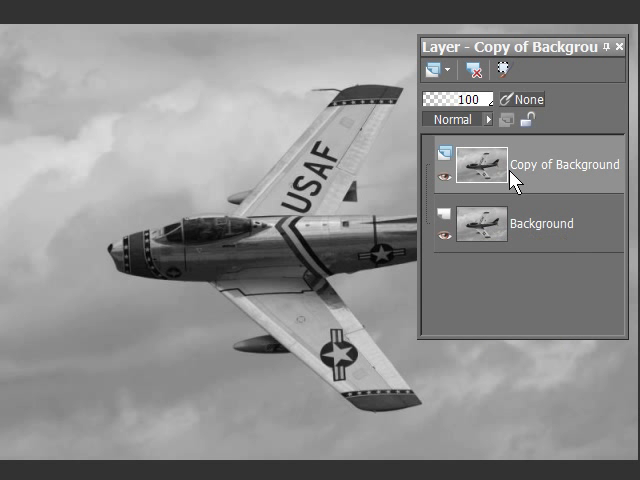
pyautogui.moveTo(510, 228)
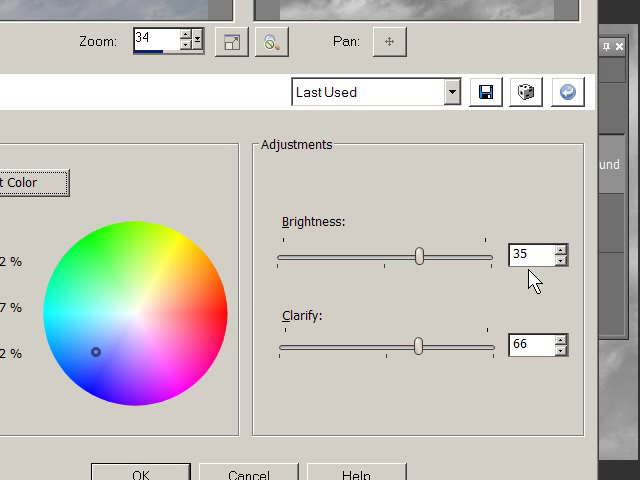
pyautogui.moveTo(532, 282)
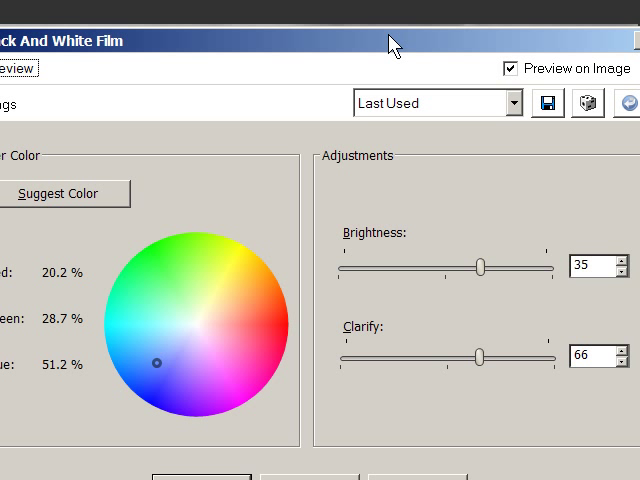
pyautogui.moveTo(322, 92)
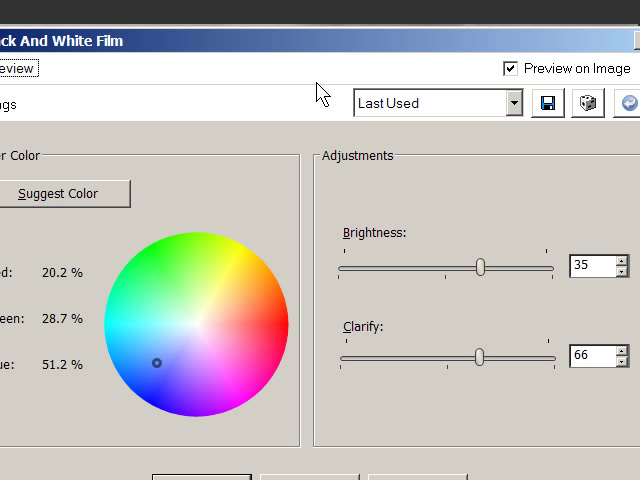
pyautogui.moveTo(408, 170)
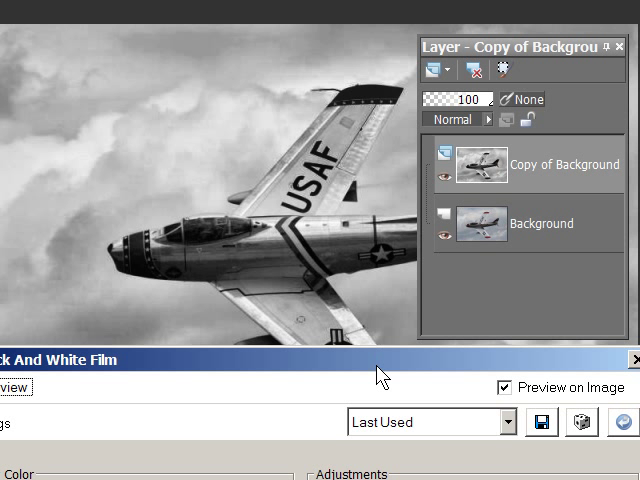
pyautogui.moveTo(390, 120)
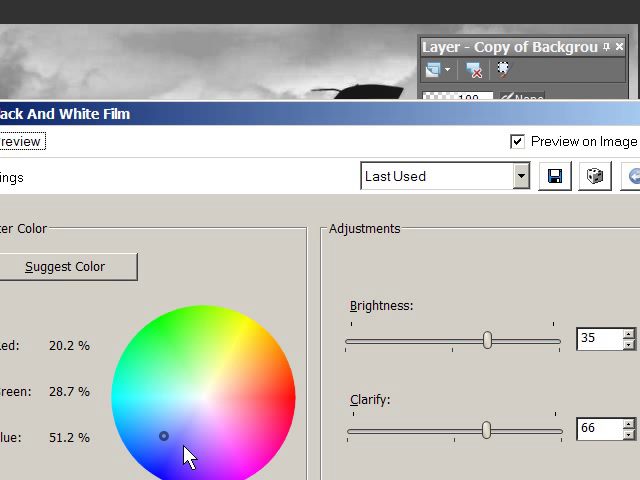
# Step: Apply Black and White Film to the copy with a red filter, brightness 35, clarify 66
pyautogui.click(280, 390)
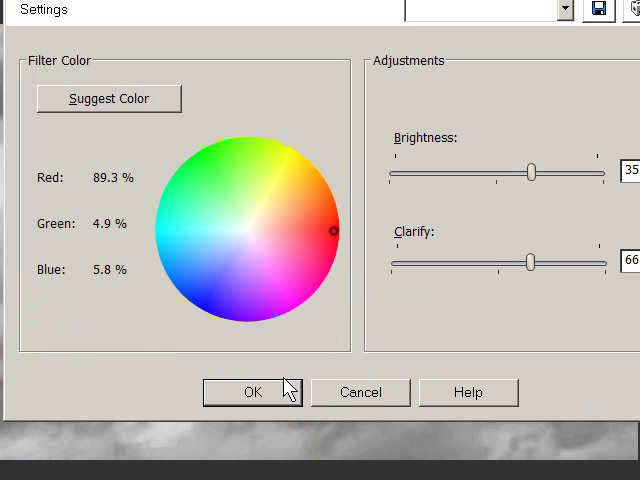
pyautogui.click(252, 392)
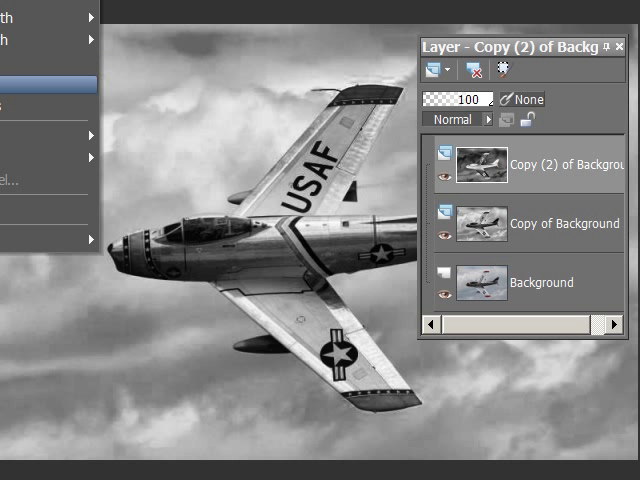
# Step: Invert the new top copy of the black-and-white layer with Negative Image
pyautogui.click(503, 69)
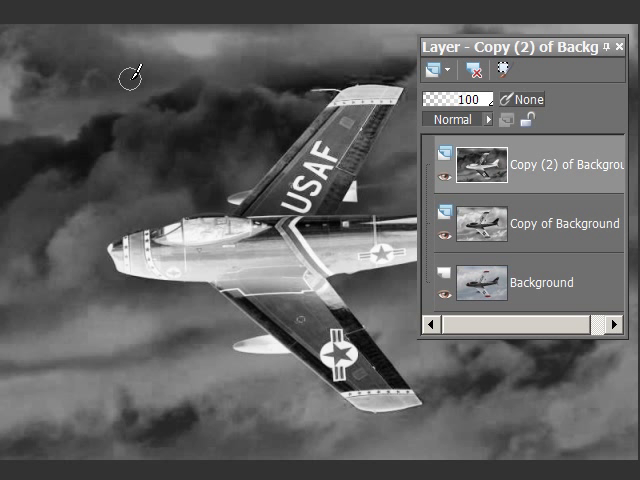
pyautogui.moveTo(555, 25)
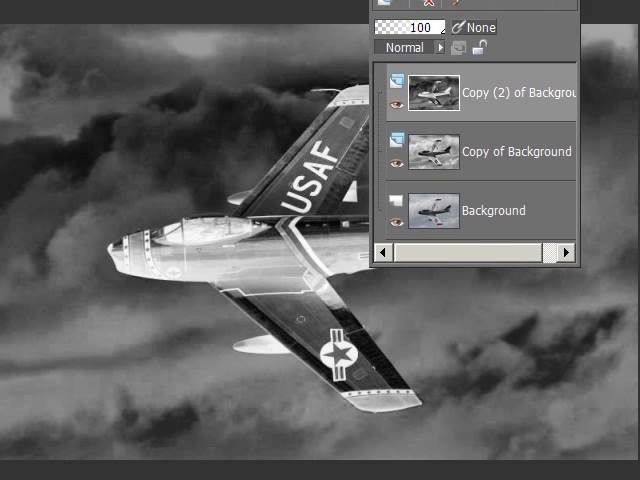
pyautogui.click(403, 47)
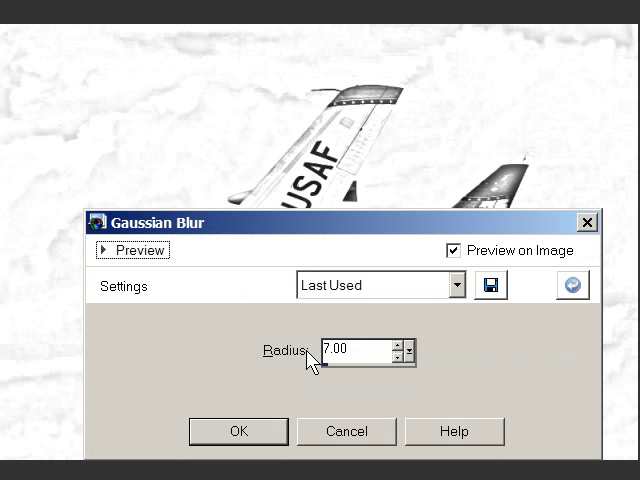
pyautogui.moveTo(345, 375)
pyautogui.write('1')
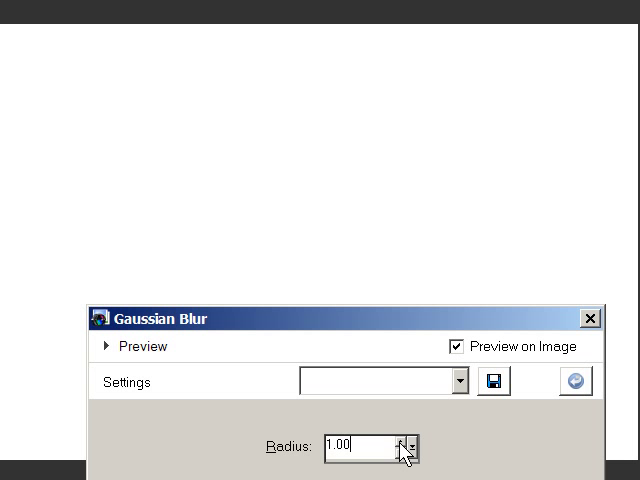
# Step: Preview several blur radii, then apply a radius 3.00 Gaussian blur to the sketch layer
pyautogui.click(408, 440)
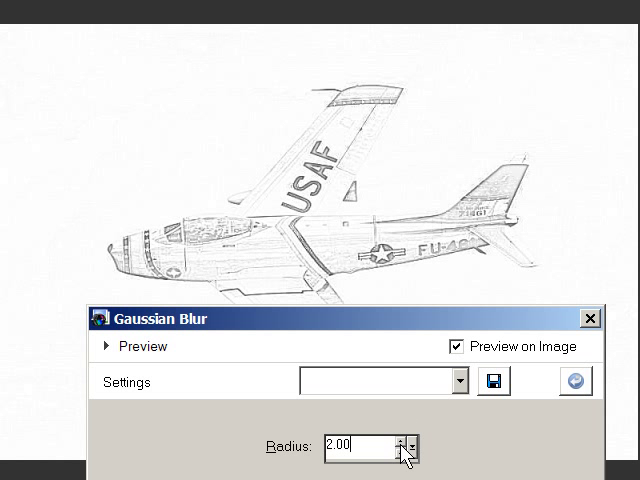
pyautogui.click(405, 437)
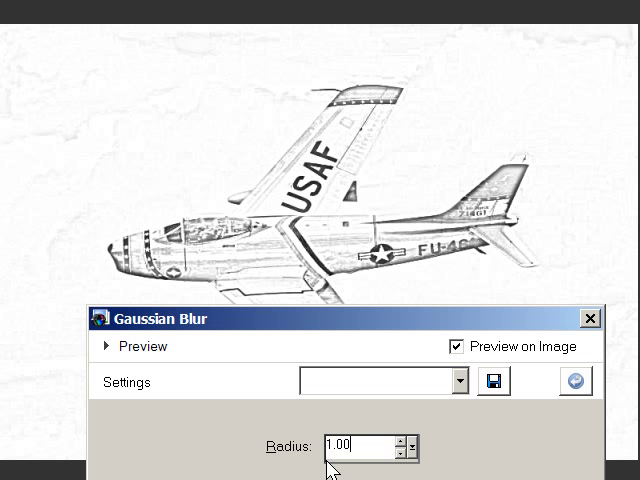
pyautogui.write('19.0')
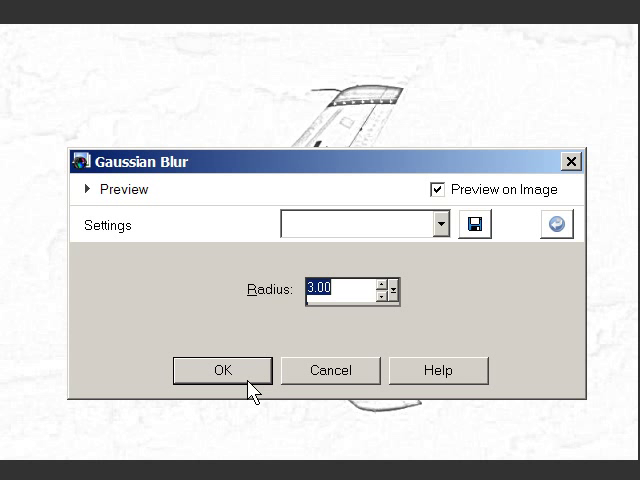
pyautogui.click(221, 370)
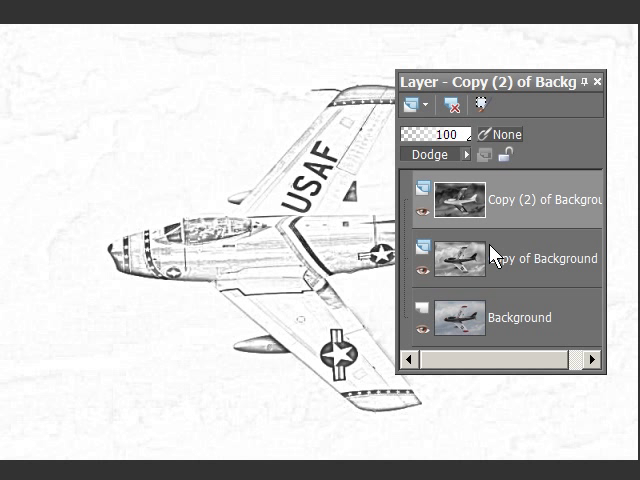
pyautogui.moveTo(492, 253)
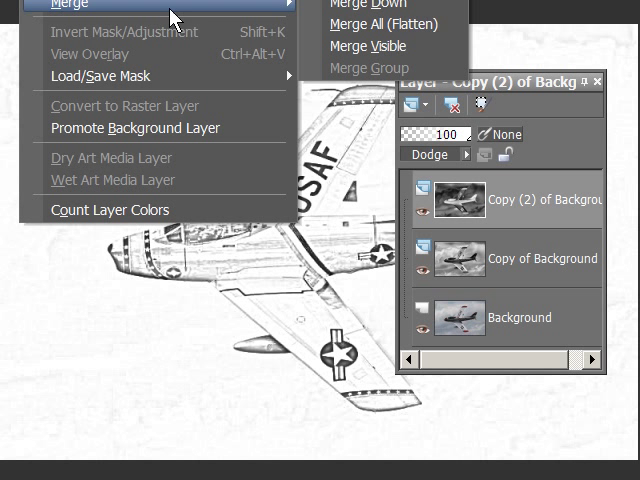
# Step: Merge Copy (2) of Background down into the Copy of Background layer
pyautogui.click(365, 5)
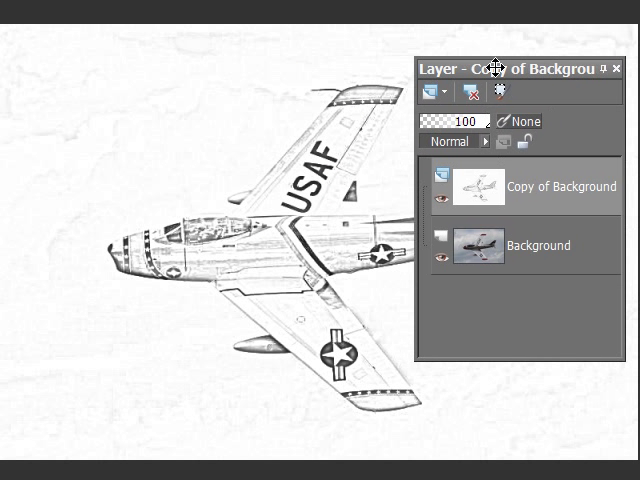
pyautogui.click(451, 137)
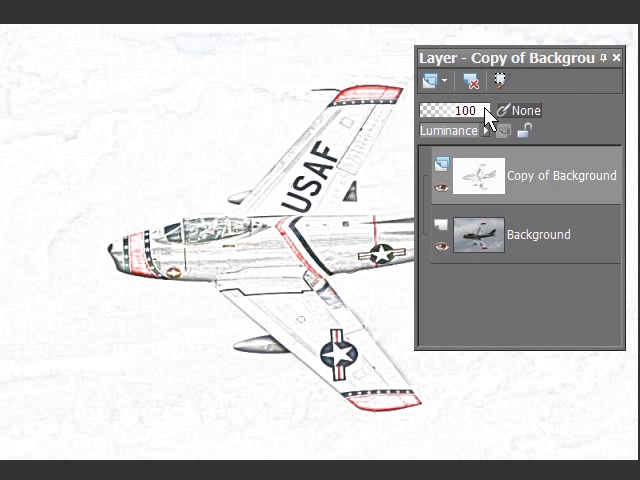
pyautogui.click(450, 131)
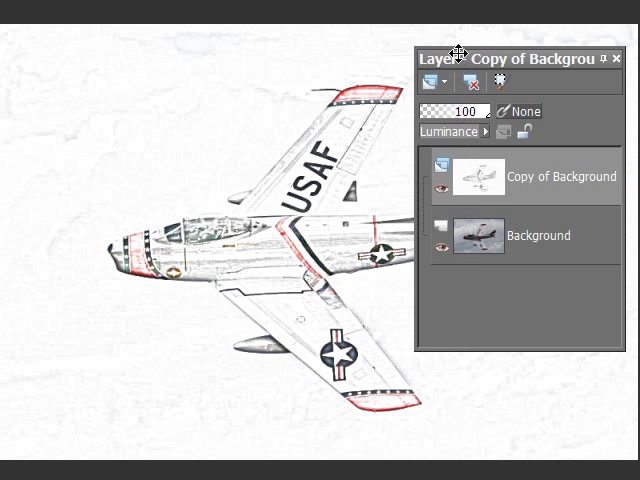
pyautogui.click(440, 131)
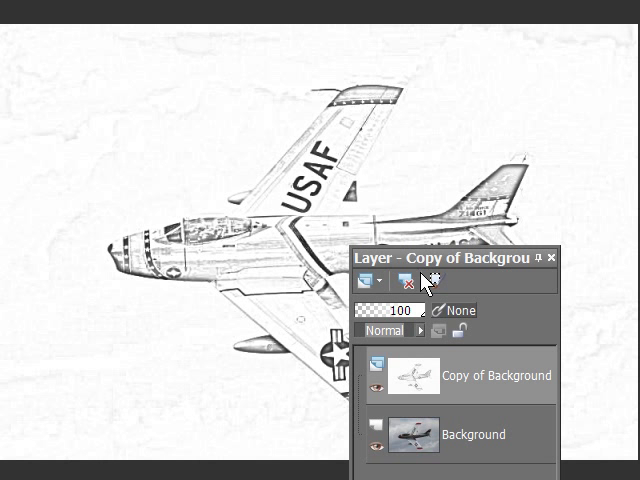
pyautogui.moveTo(450, 257); pyautogui.dragTo(600, 140)
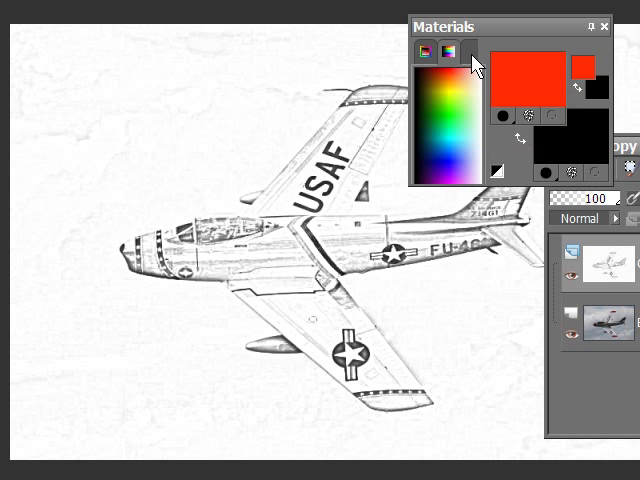
# Step: Move the colour settings aside and brush red over the upper and lower wingtip bands and nose stripe
pyautogui.moveTo(448, 26); pyautogui.dragTo(448, 54)
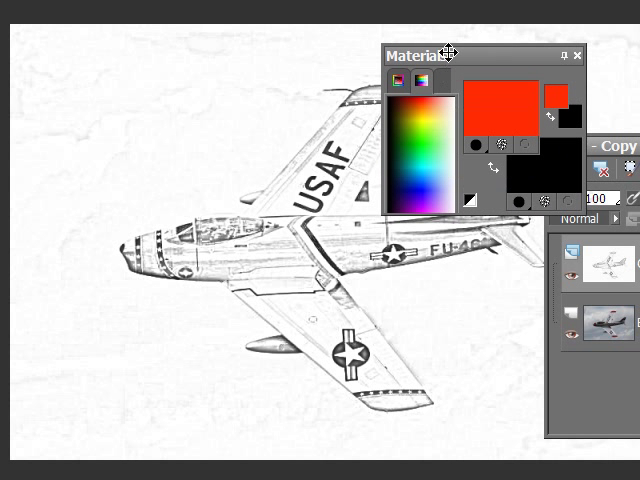
pyautogui.click(583, 55)
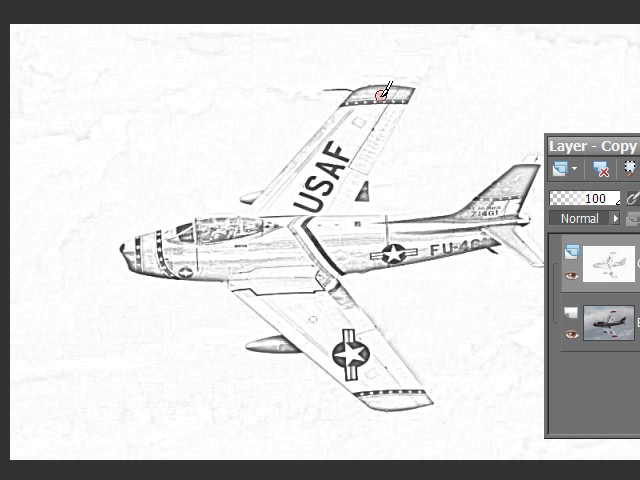
pyautogui.click(375, 95)
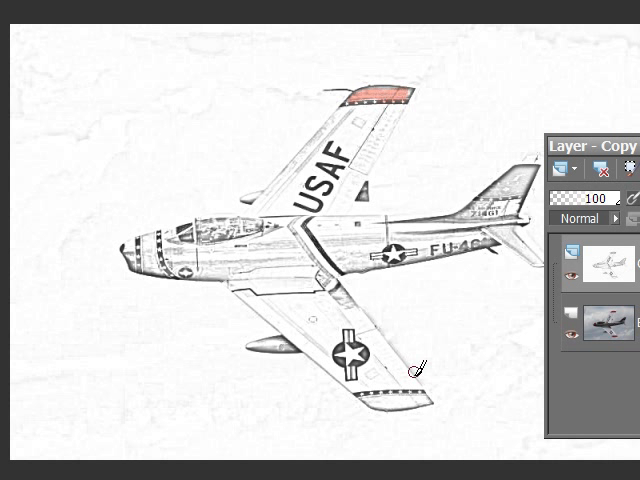
pyautogui.moveTo(418, 370); pyautogui.dragTo(375, 410)
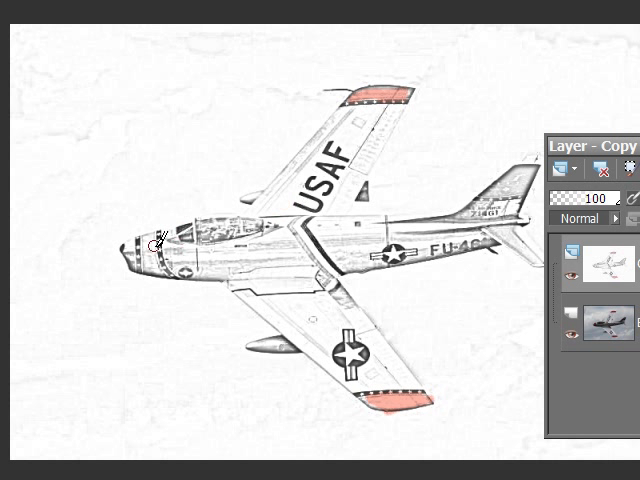
pyautogui.click(148, 258)
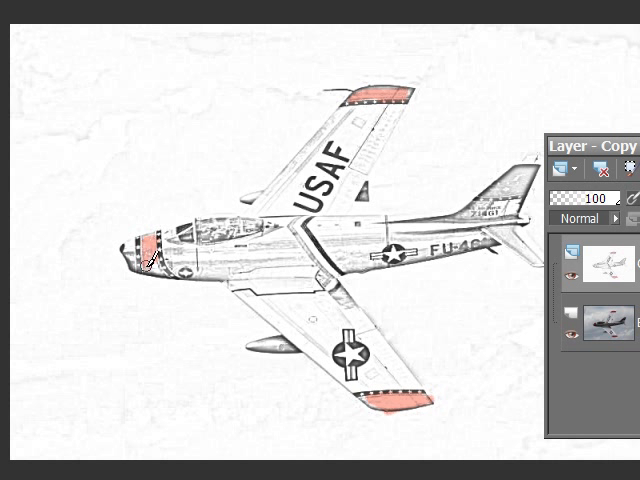